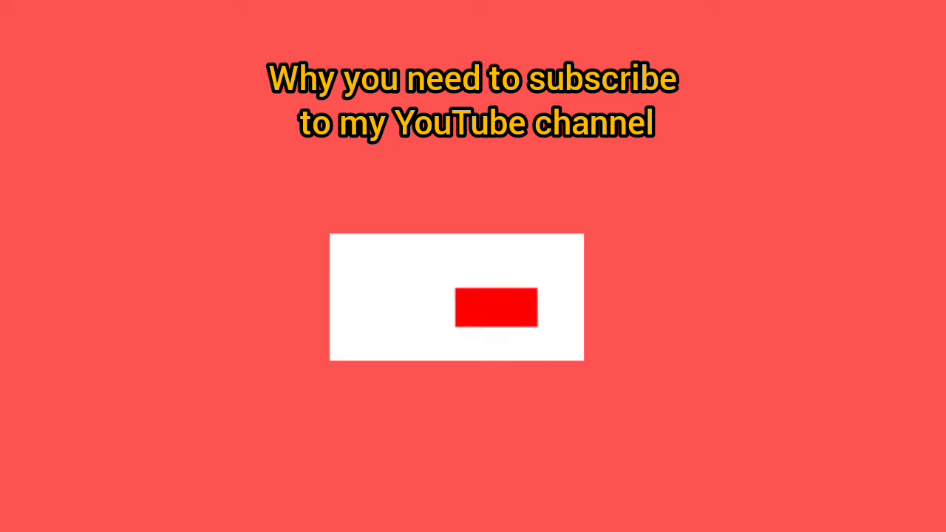
Play the outro until the white panel shows the YouTube logo beside SUBSCRIBED.
left_click(497, 307)
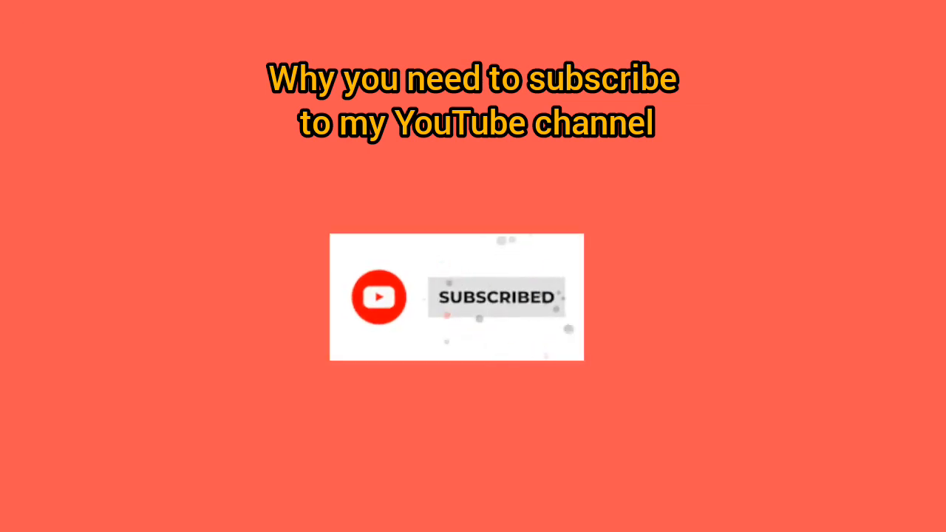